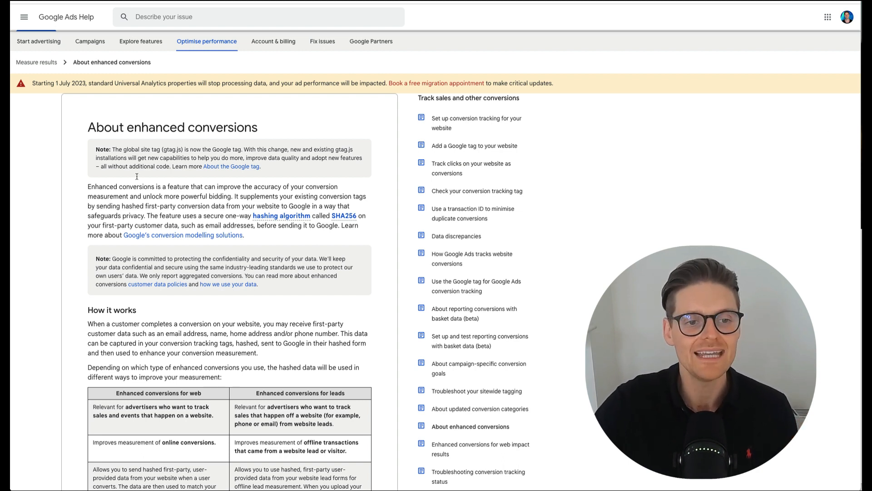
# Expand the enhanced conversions for leads setting on the Conversions Settings page.
pyautogui.doubleClick(116, 186)
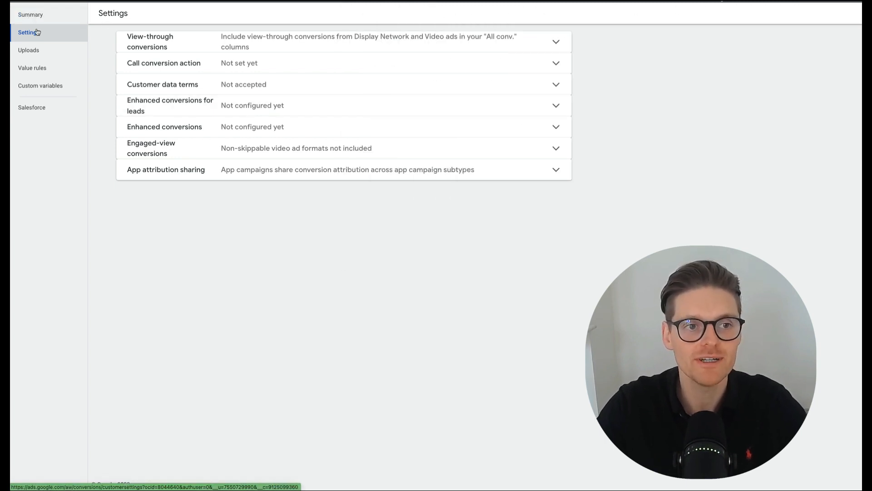
pyautogui.moveTo(513, 115)
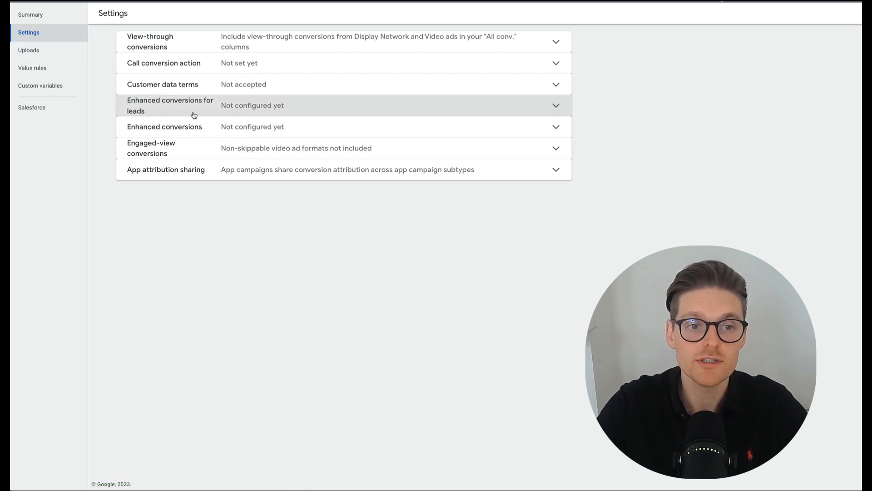
pyautogui.moveTo(182, 109)
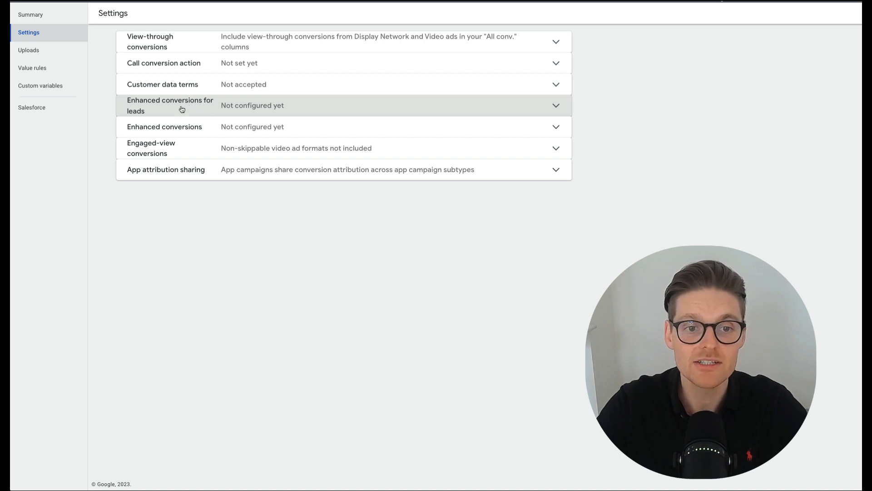
# Turn on enhanced conversions for leads and agree to the customer data terms.
pyautogui.click(181, 105)
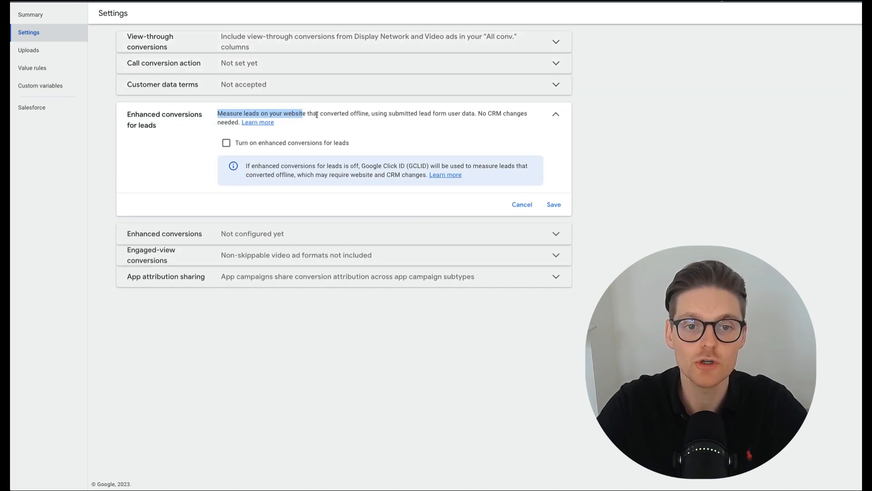
pyautogui.moveTo(302, 113); pyautogui.dragTo(368, 113)
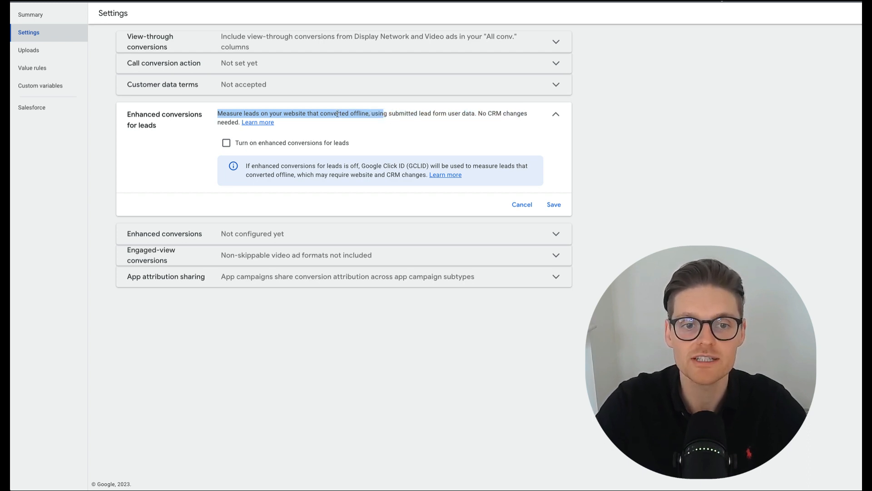
pyautogui.click(227, 143)
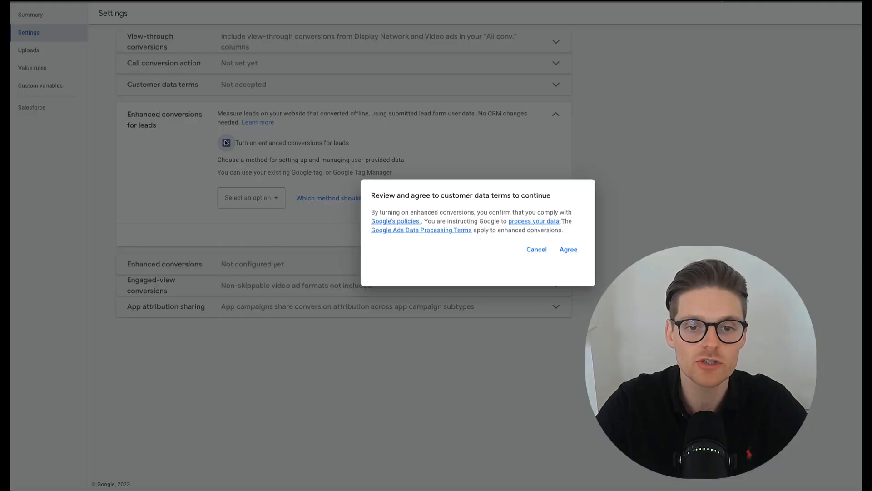
pyautogui.click(568, 249)
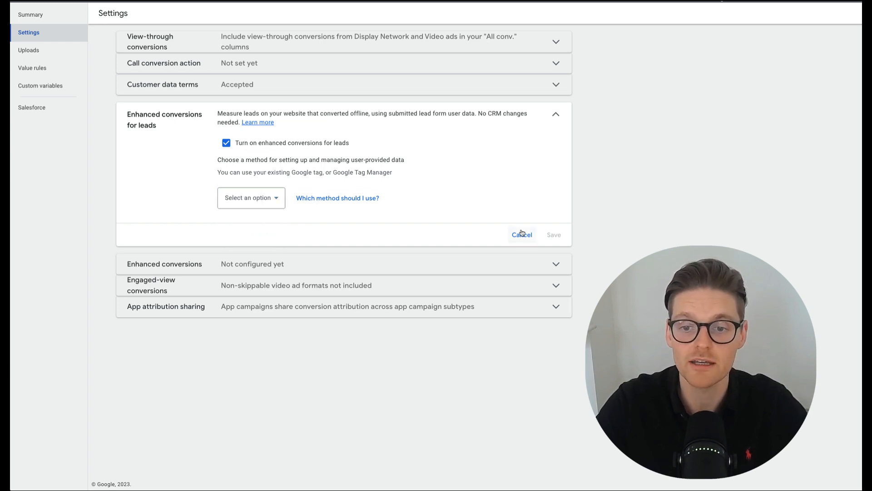
# Cancel the enhanced conversions for leads change and review the enhanced conversions description.
pyautogui.click(522, 235)
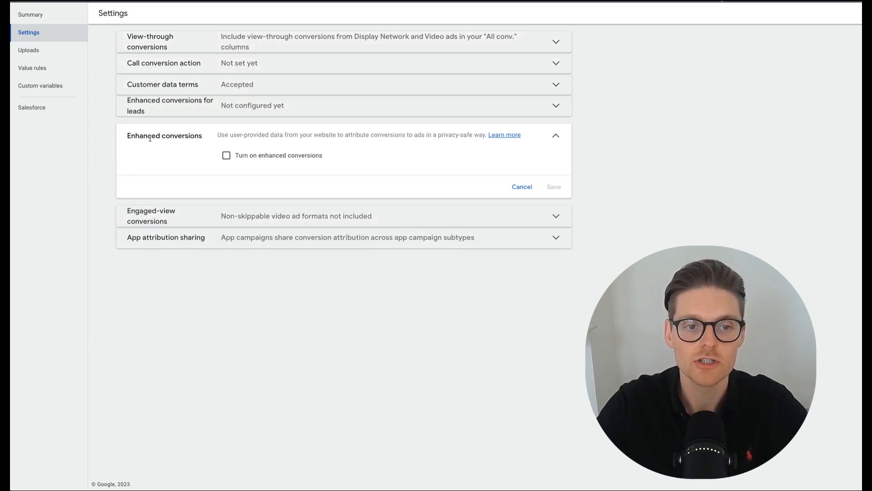
pyautogui.moveTo(218, 134); pyautogui.dragTo(289, 134)
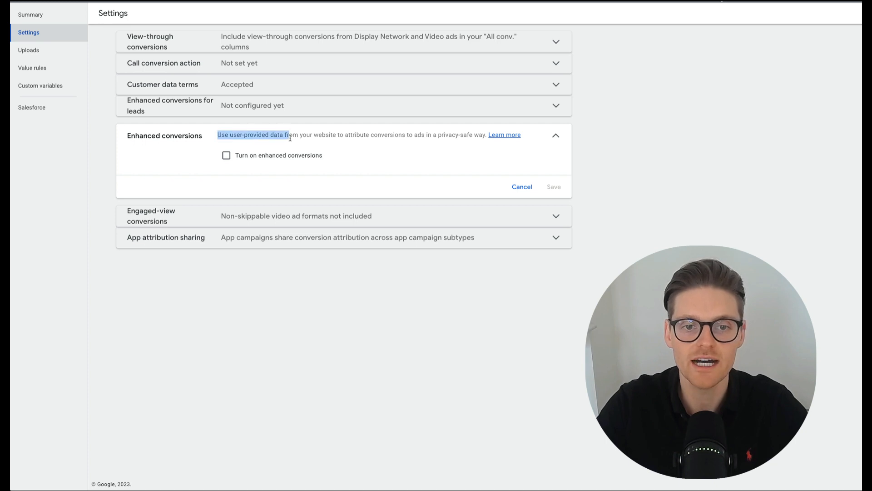
pyautogui.moveTo(289, 134); pyautogui.dragTo(402, 134)
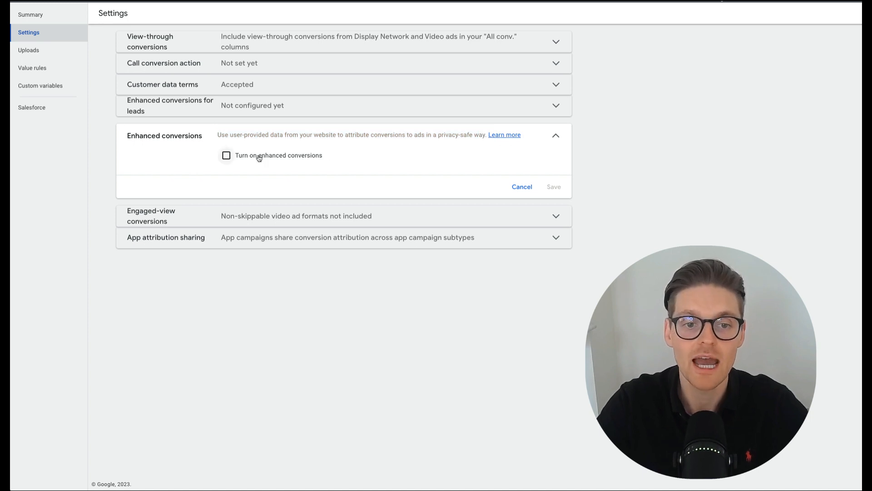
# Turn on enhanced conversions, accept terms, choose Google Tag Manager, and save.
pyautogui.click(225, 156)
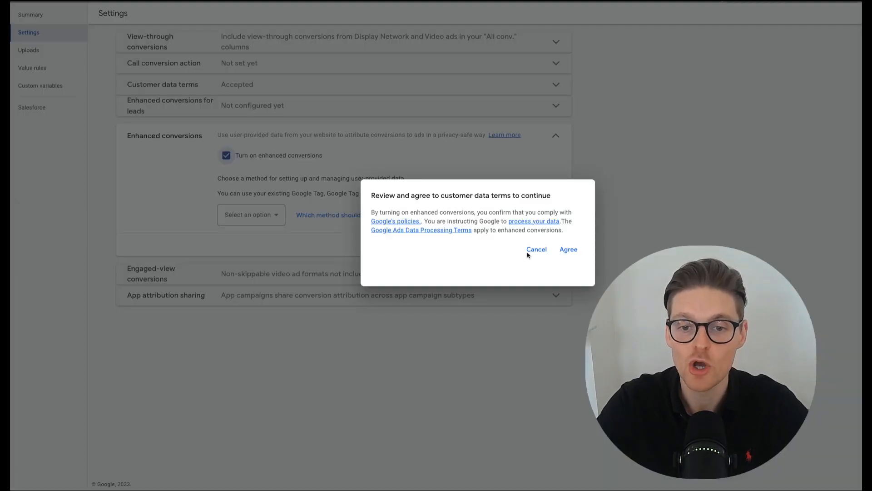
pyautogui.click(568, 249)
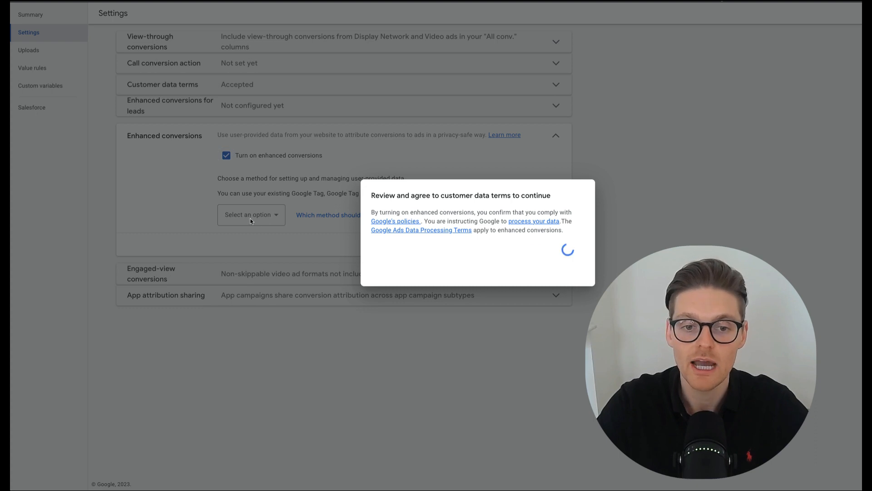
pyautogui.click(251, 215)
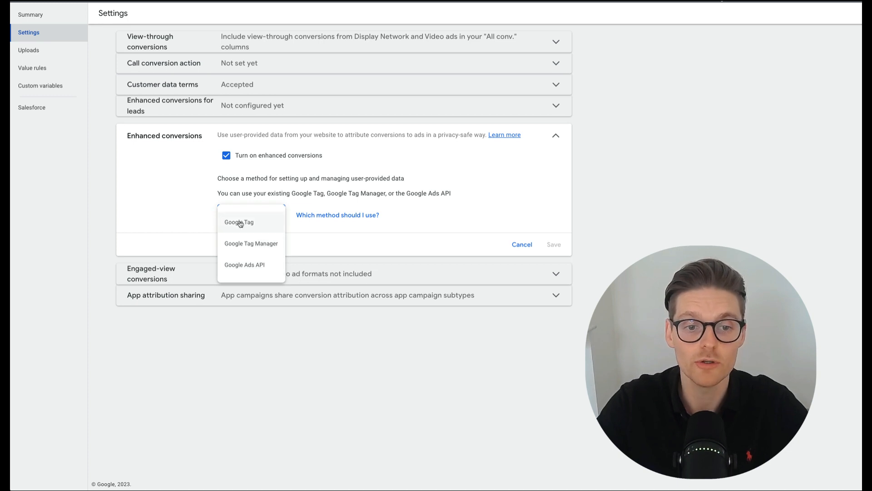
pyautogui.click(251, 243)
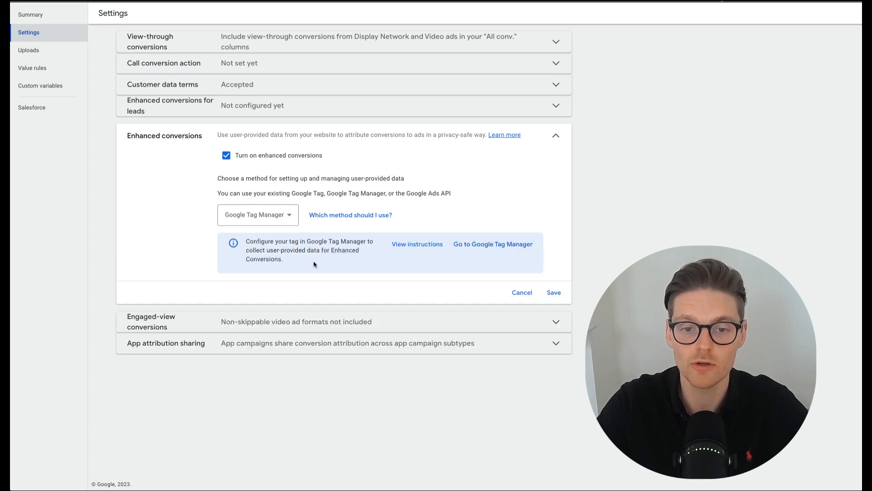
pyautogui.click(554, 292)
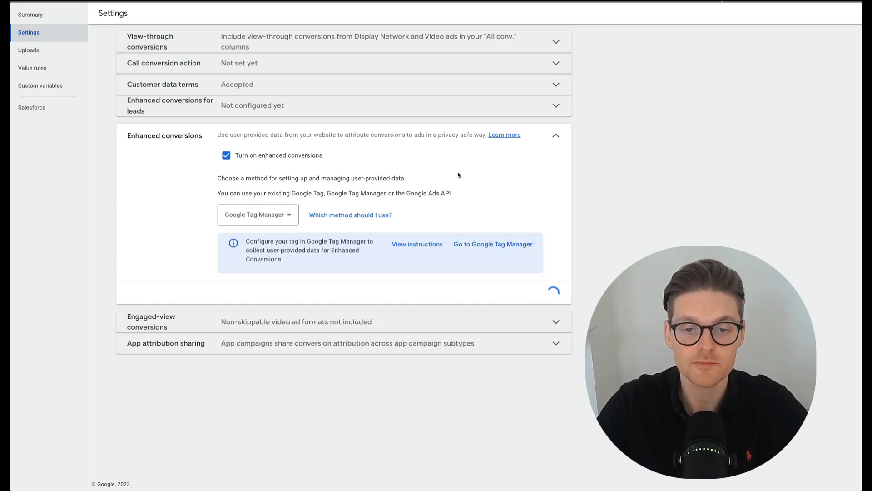